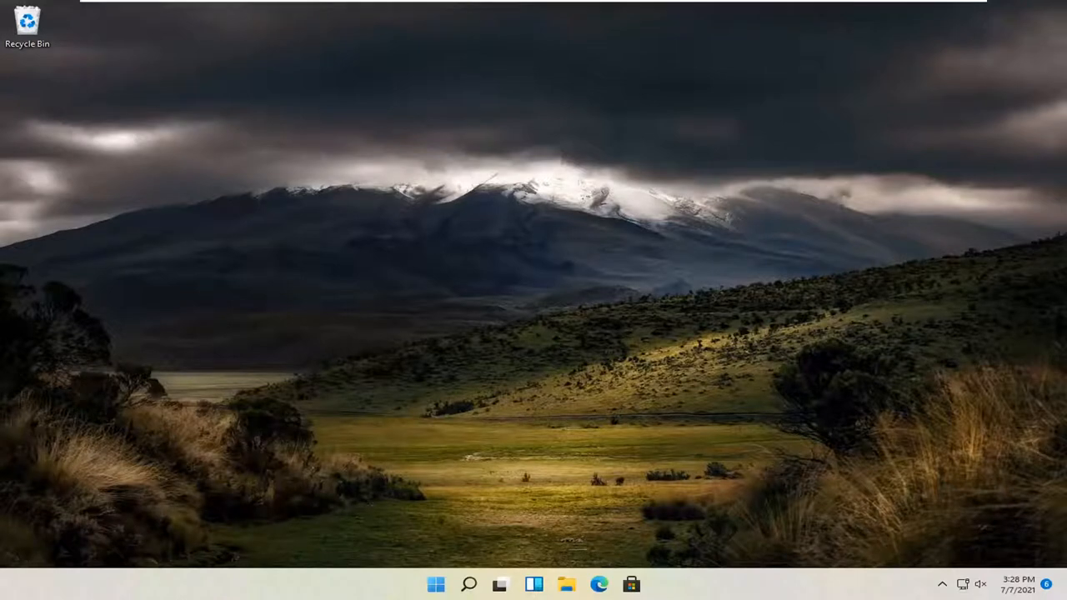
{"action": "mouse_move", "coordinate": [453, 485]}
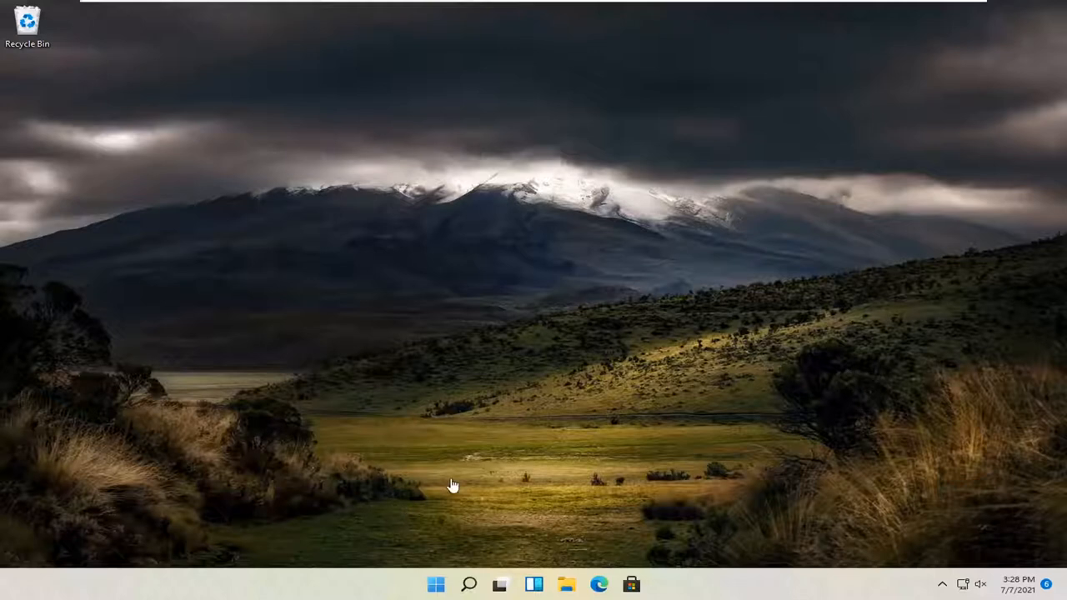
{"action": "mouse_move", "coordinate": [432, 578]}
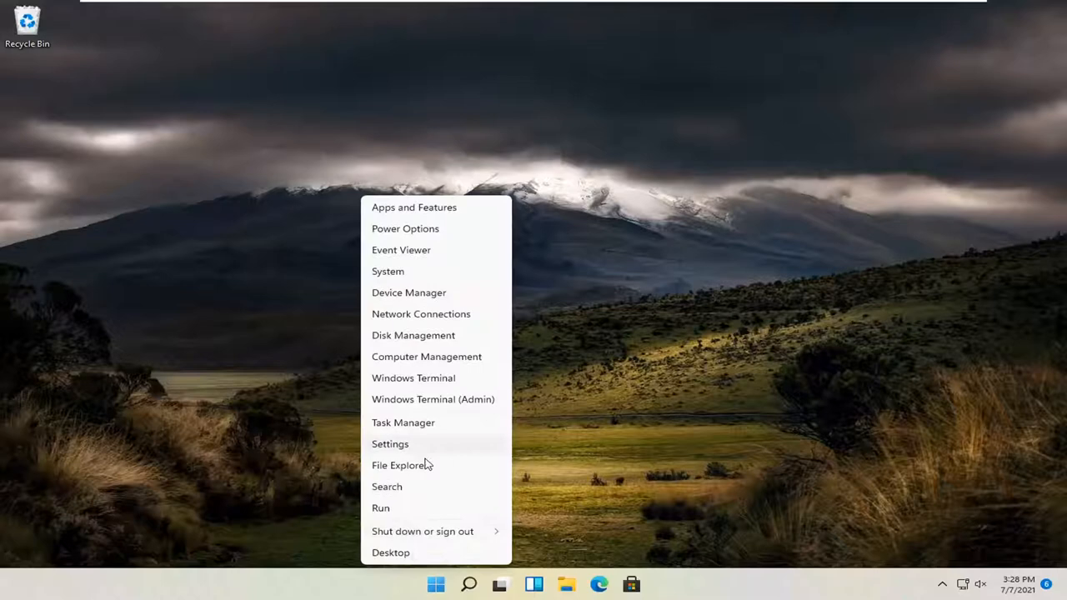
Open Windows Settings from the Quick Link menu and go to the System page
{"action": "left_click", "coordinate": [389, 444]}
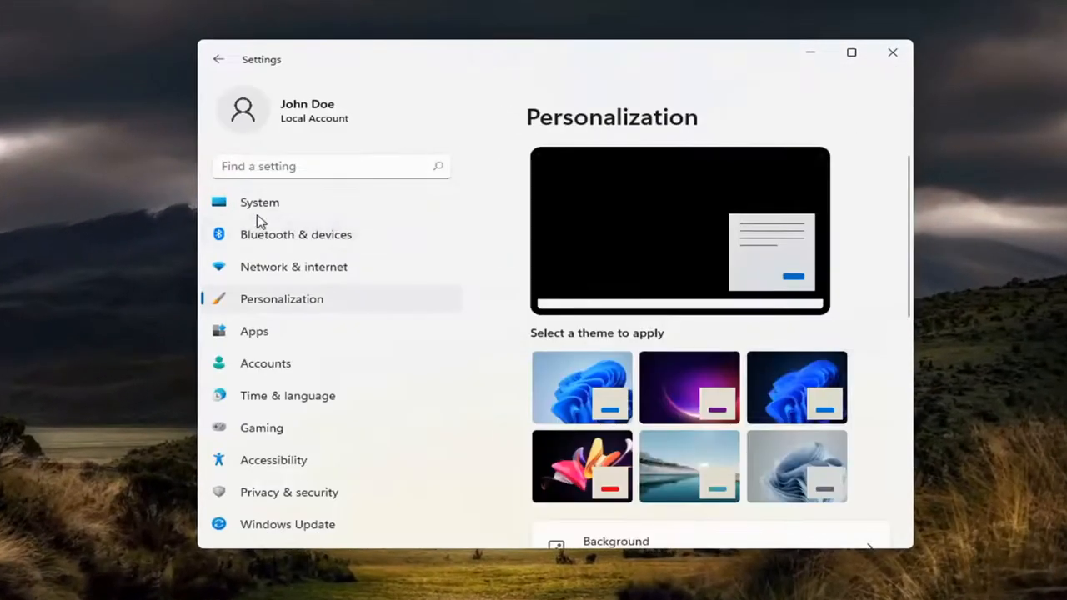
{"action": "left_click", "coordinate": [260, 202]}
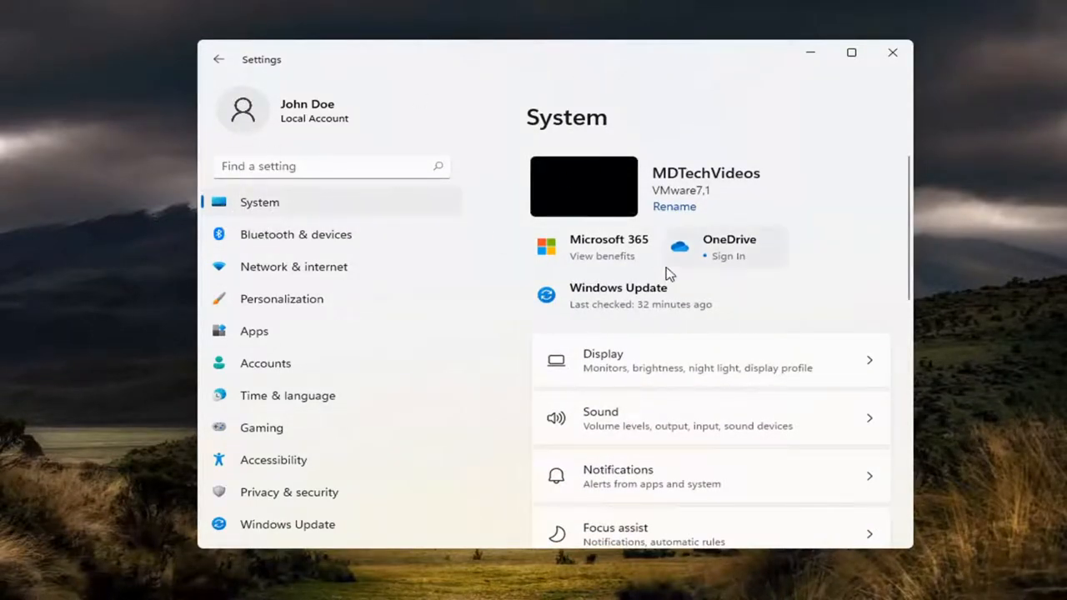
{"action": "mouse_move", "coordinate": [642, 423]}
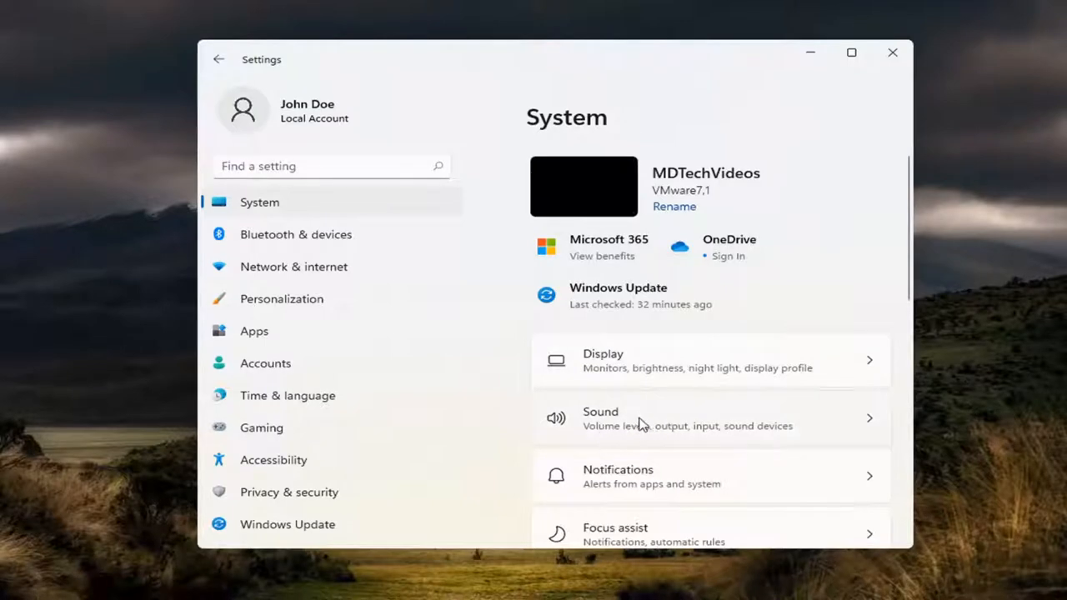
{"action": "mouse_move", "coordinate": [635, 425]}
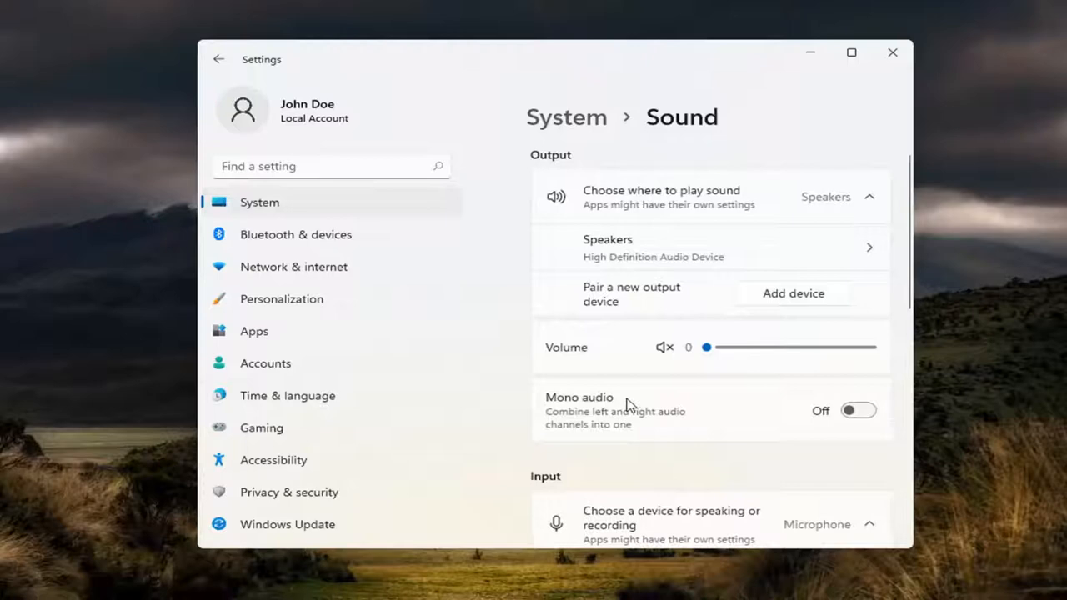
Scroll to Advanced and open More sound settings, showing Speakers as the default device
{"action": "scroll", "scroll_direction": "down", "scroll_amount": 3}
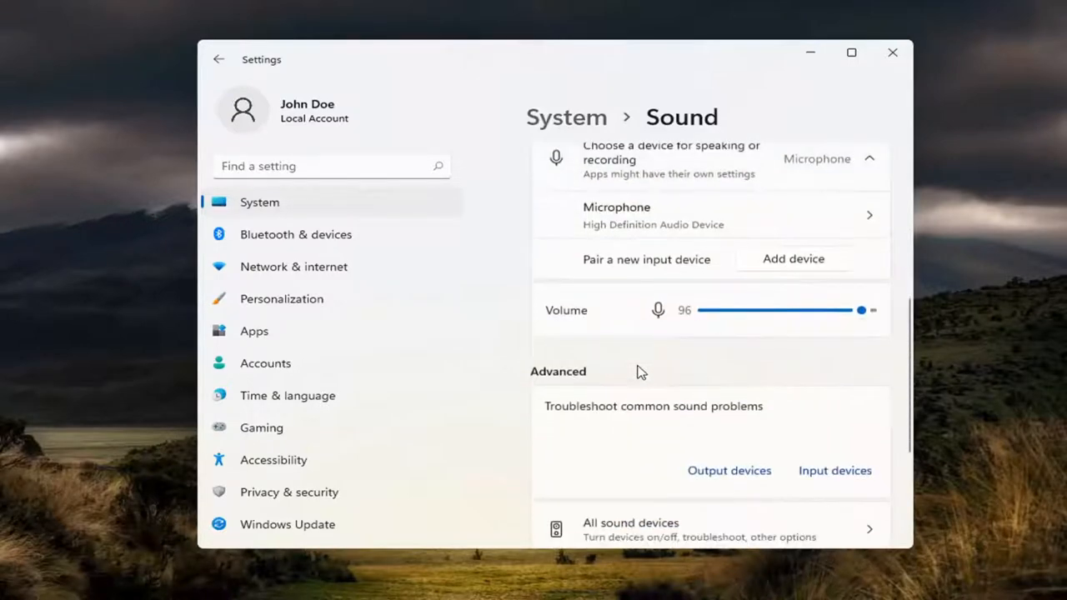
{"action": "scroll", "scroll_direction": "down", "scroll_amount": 3}
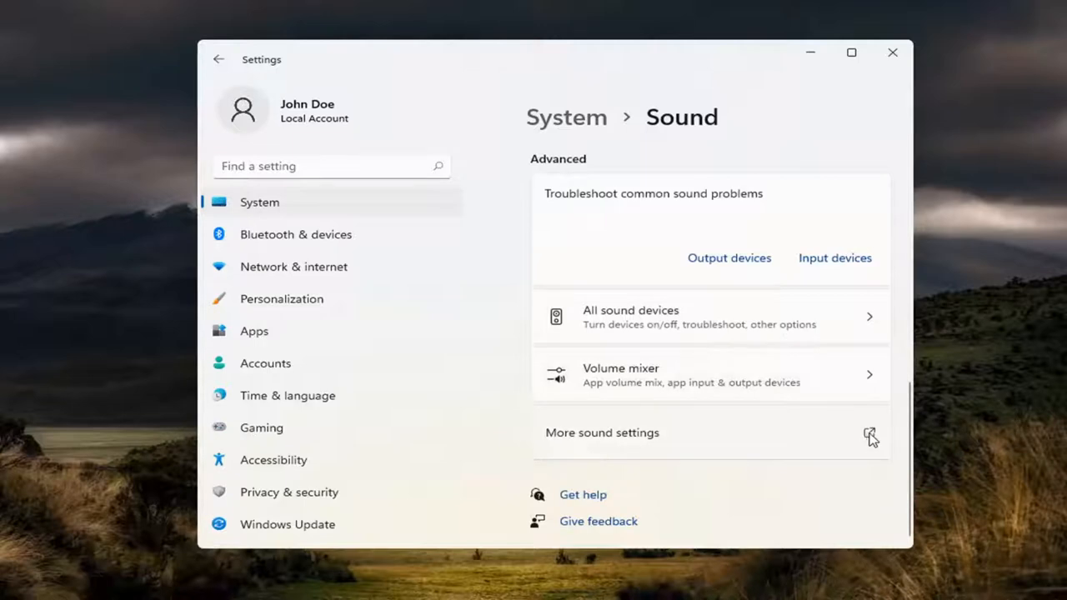
{"action": "left_click", "coordinate": [870, 432]}
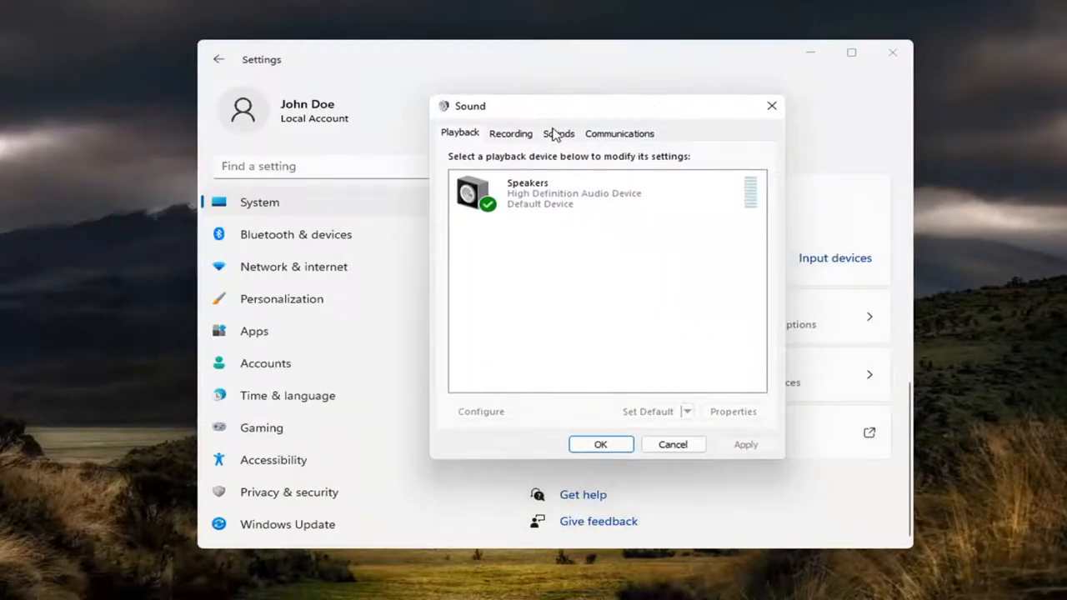
On the Sounds tab, select Close Program, browse for a sound file, then cancel
{"action": "left_click", "coordinate": [559, 132]}
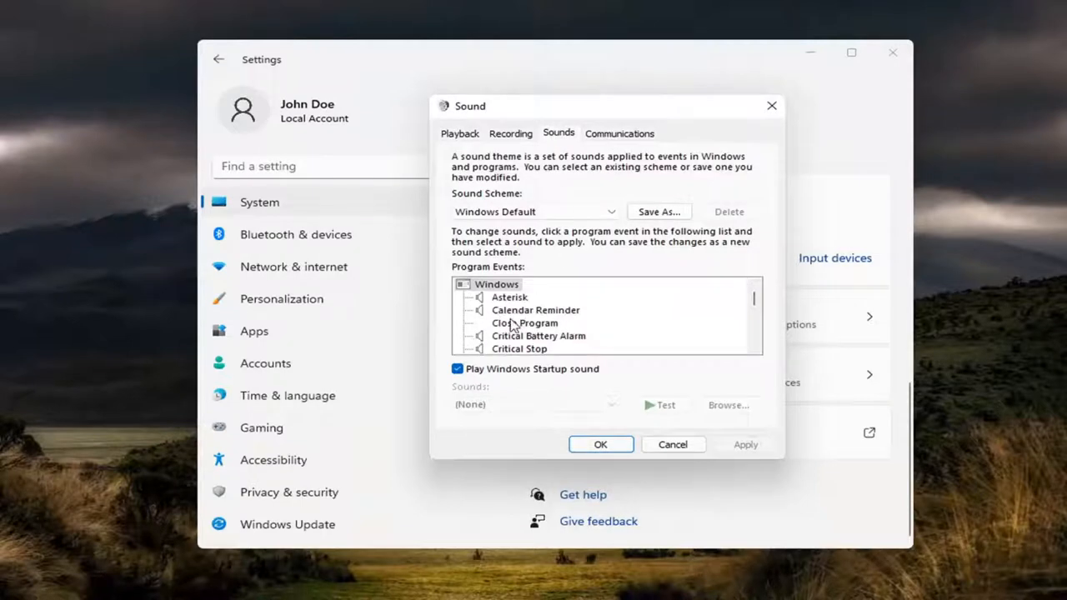
{"action": "left_click", "coordinate": [525, 323]}
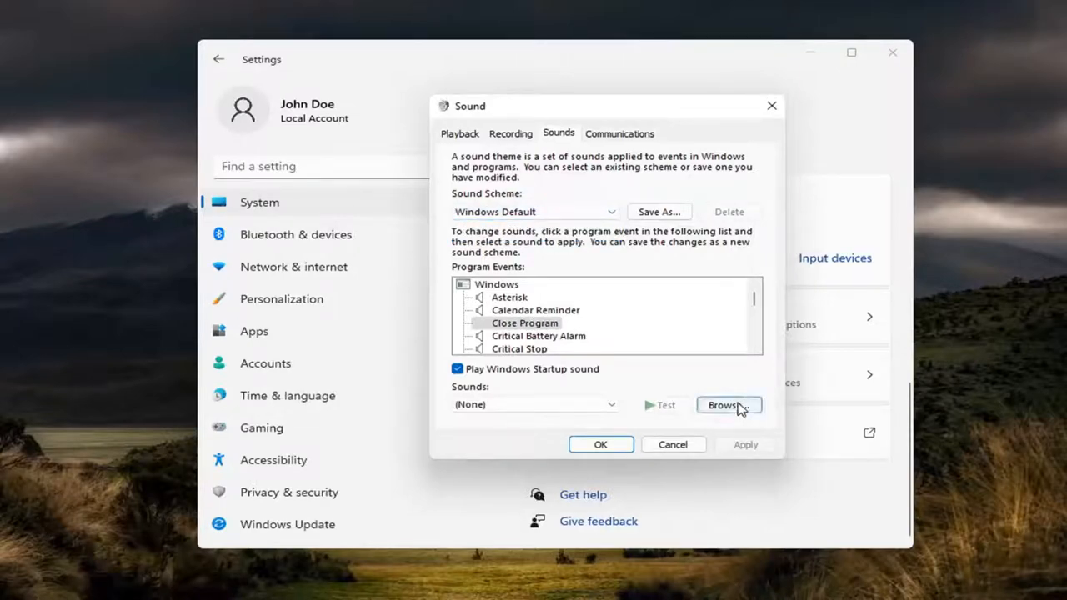
{"action": "left_click", "coordinate": [727, 405]}
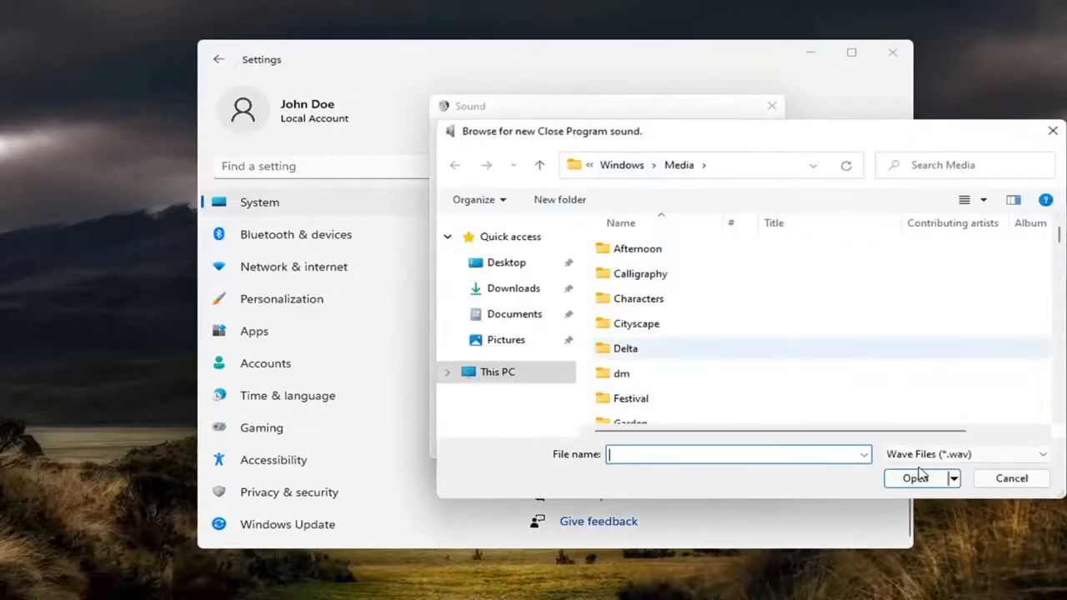
{"action": "left_click", "coordinate": [1011, 478]}
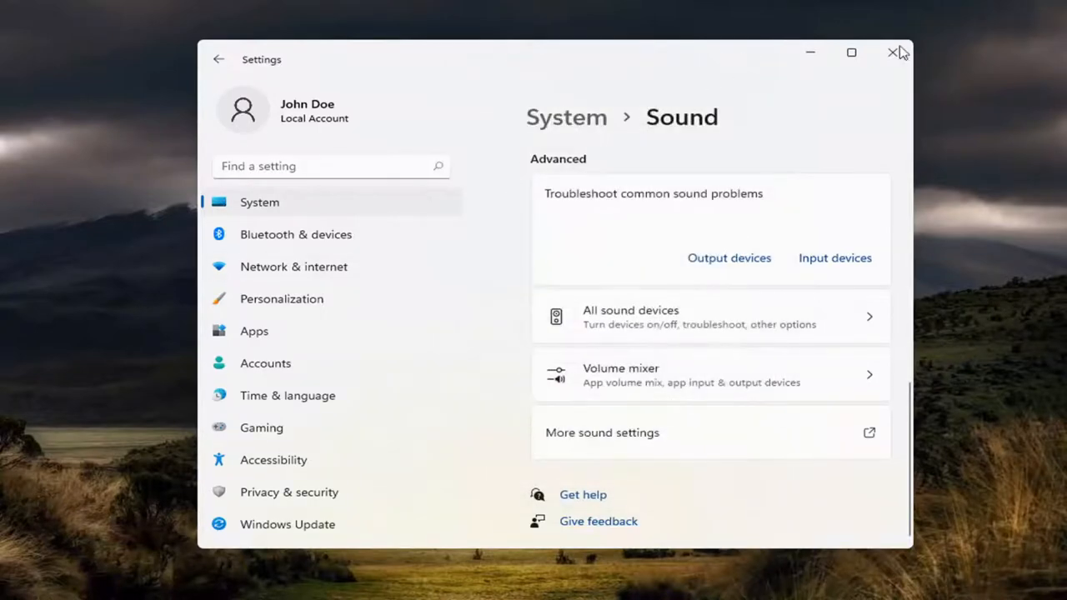
Close Settings and search Windows for 'control panel' to open Control Panel
{"action": "left_click", "coordinate": [893, 52]}
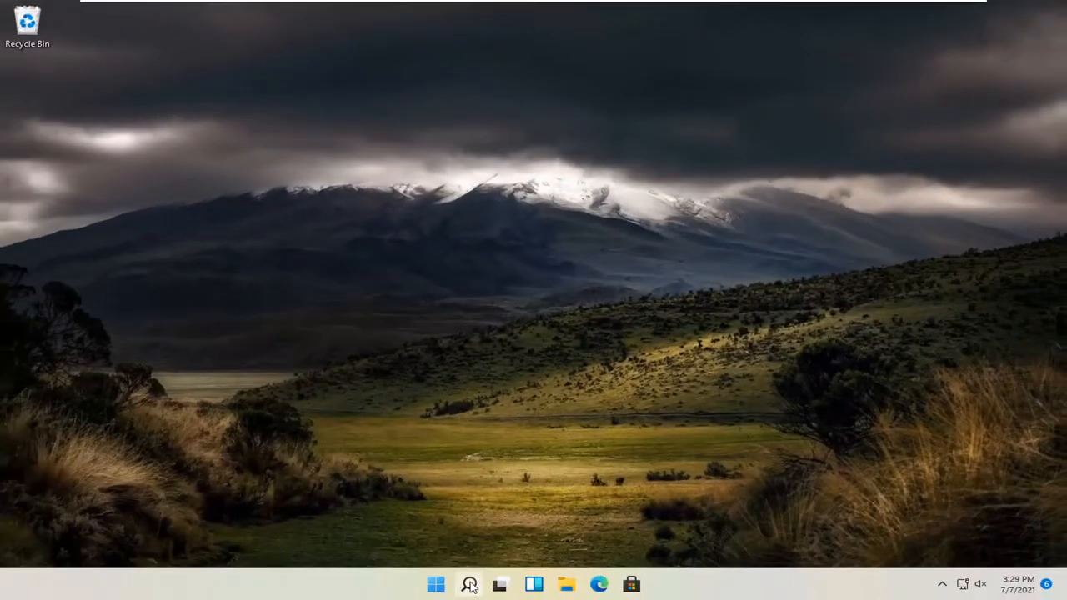
{"action": "left_click", "coordinate": [469, 584]}
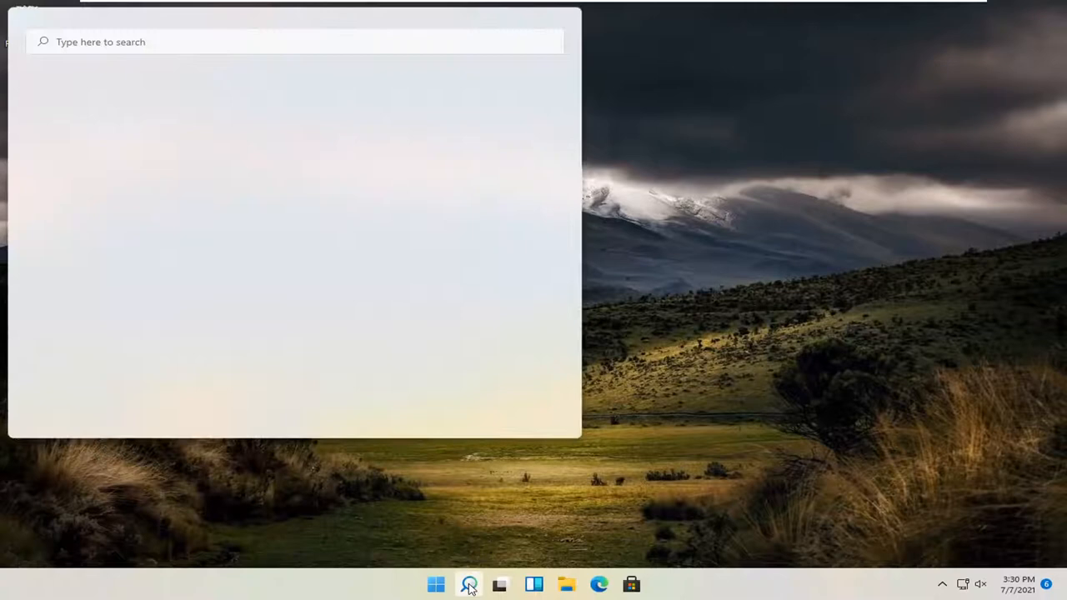
{"action": "type", "text": "c"}
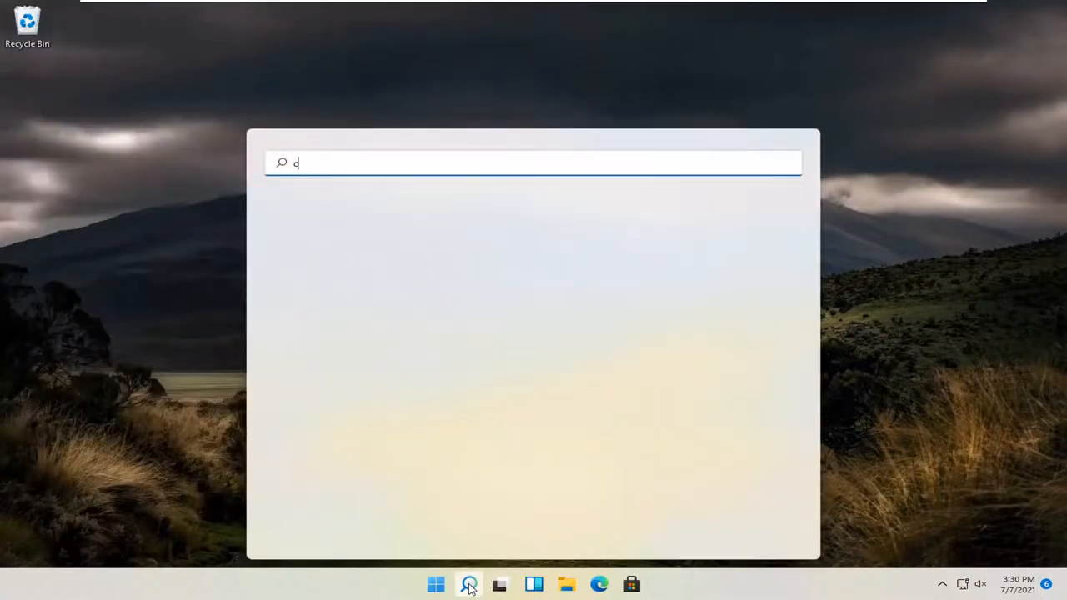
{"action": "type", "text": "control panel"}
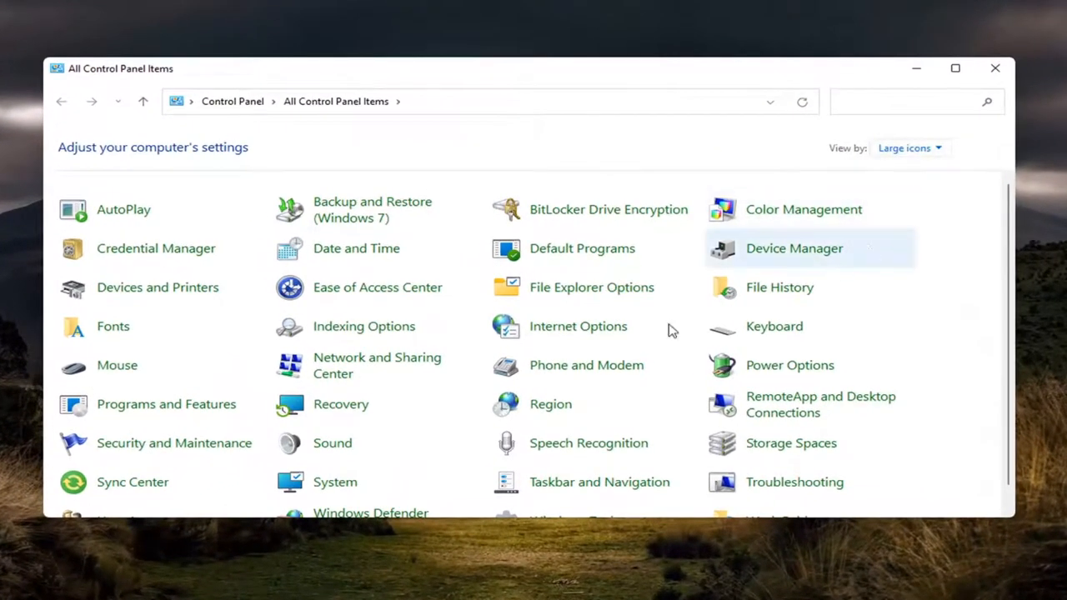
Restore the Control Panel window to a smaller size, then close it
{"action": "double_click", "coordinate": [332, 442]}
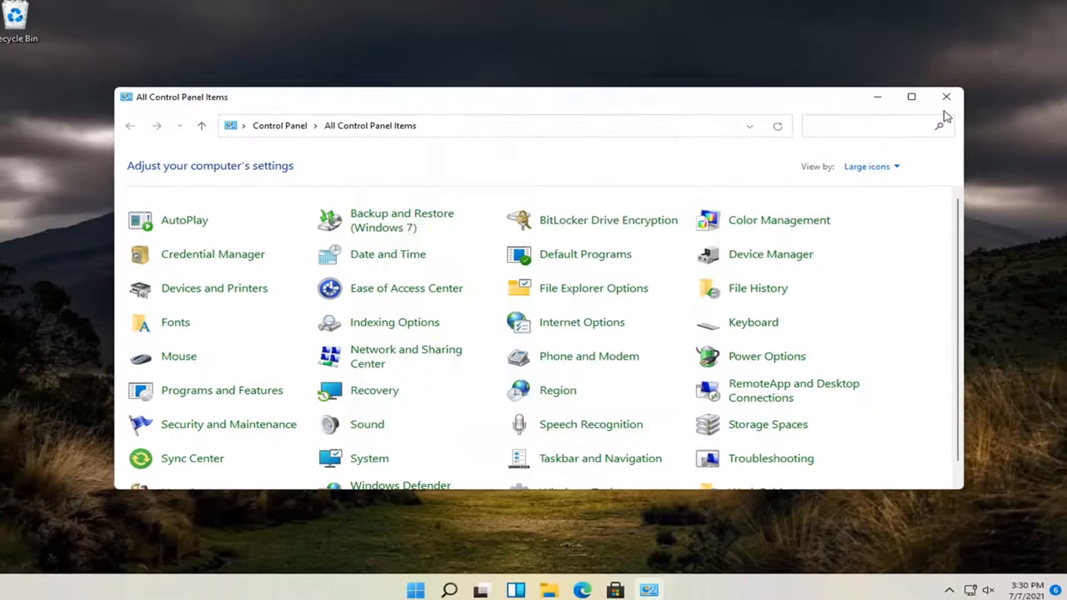
{"action": "left_click", "coordinate": [946, 97]}
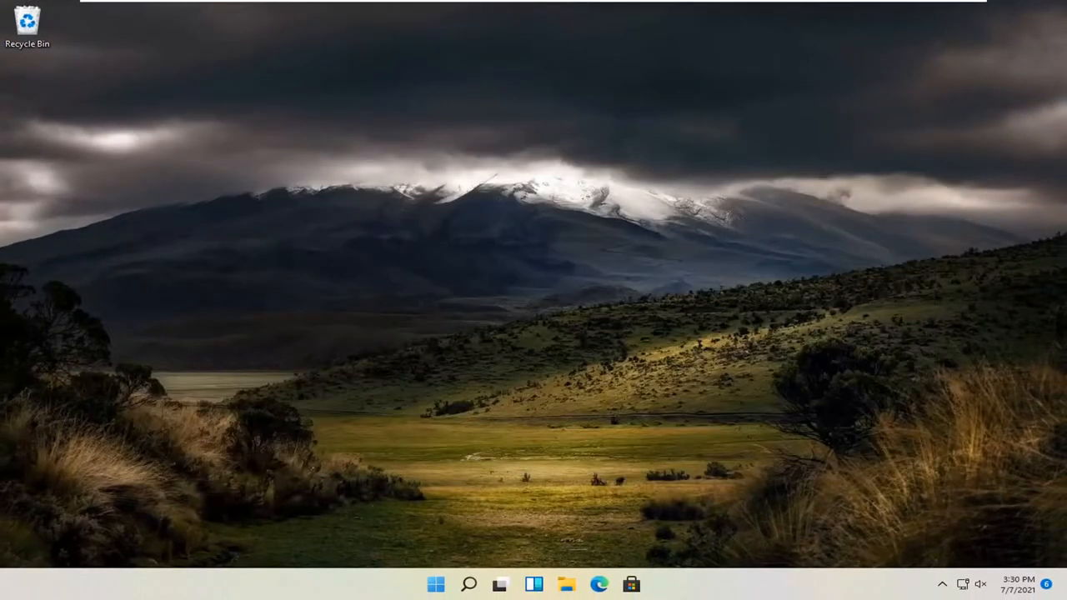